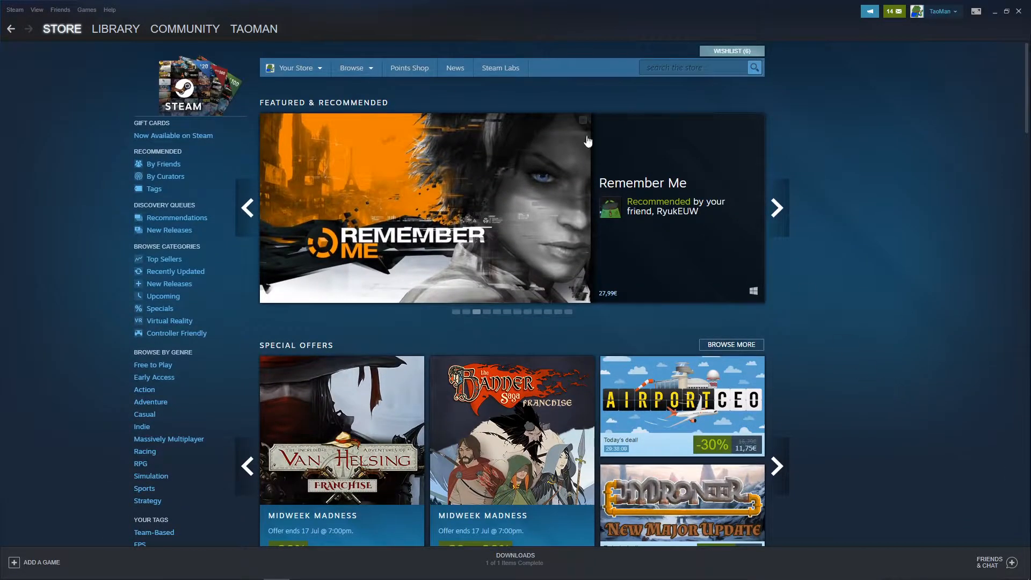
pyautogui.moveTo(10, 19)
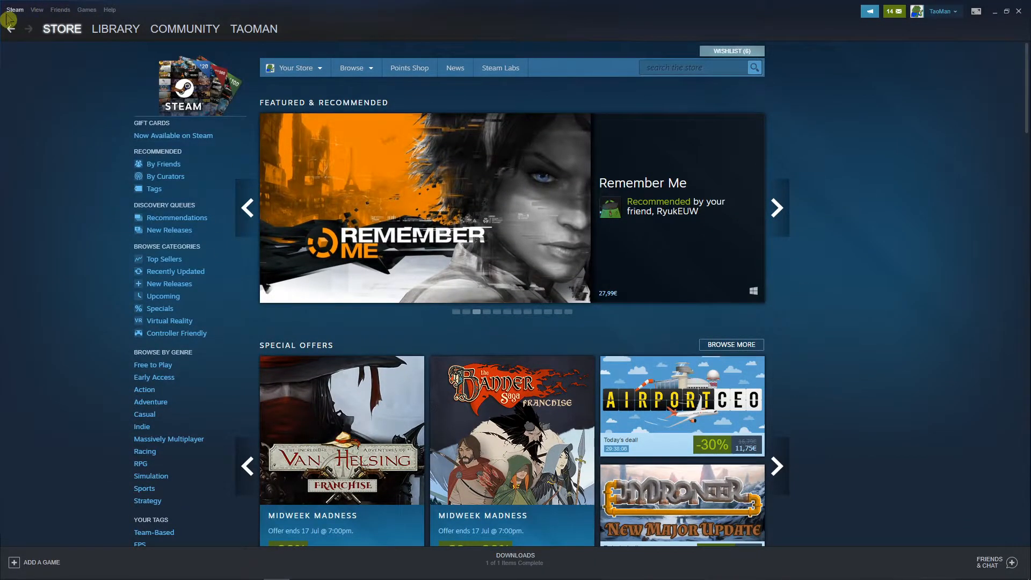
# Step: Bring up Steam's main client menu from the top-left menu bar
pyautogui.click(14, 9)
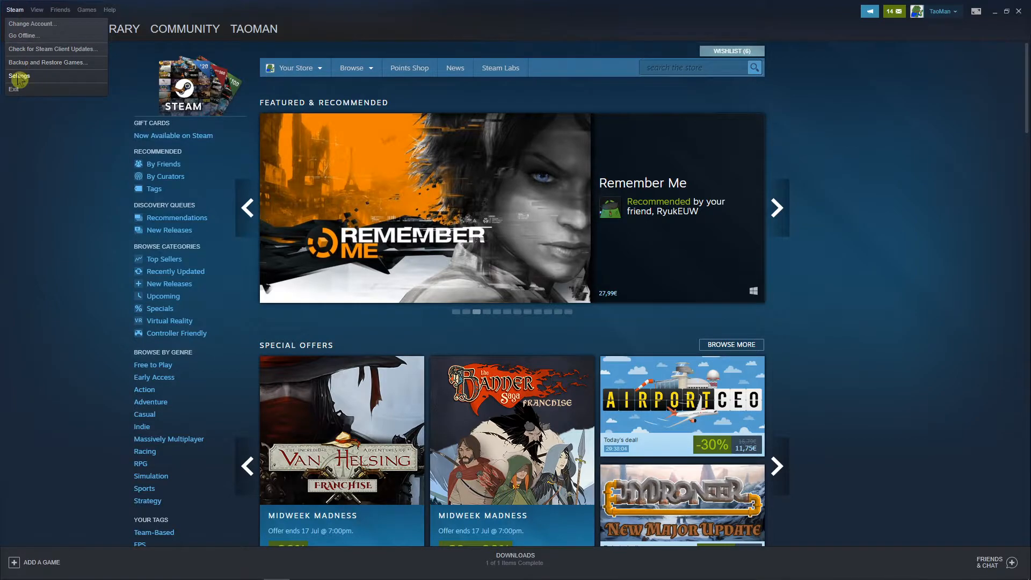
# Step: Check the screenshot folder path under Settings > In-Game
pyautogui.click(19, 75)
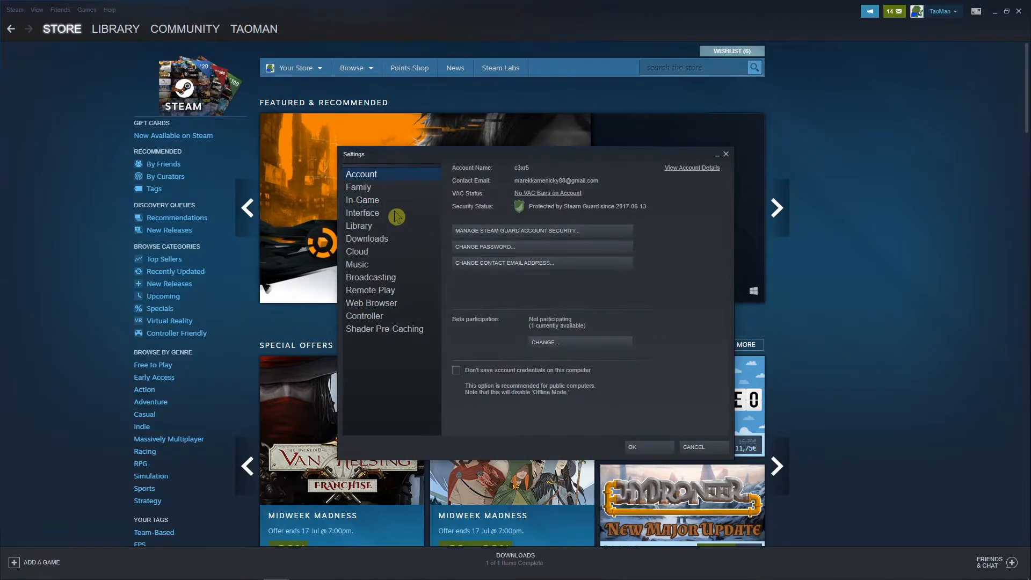
pyautogui.click(362, 200)
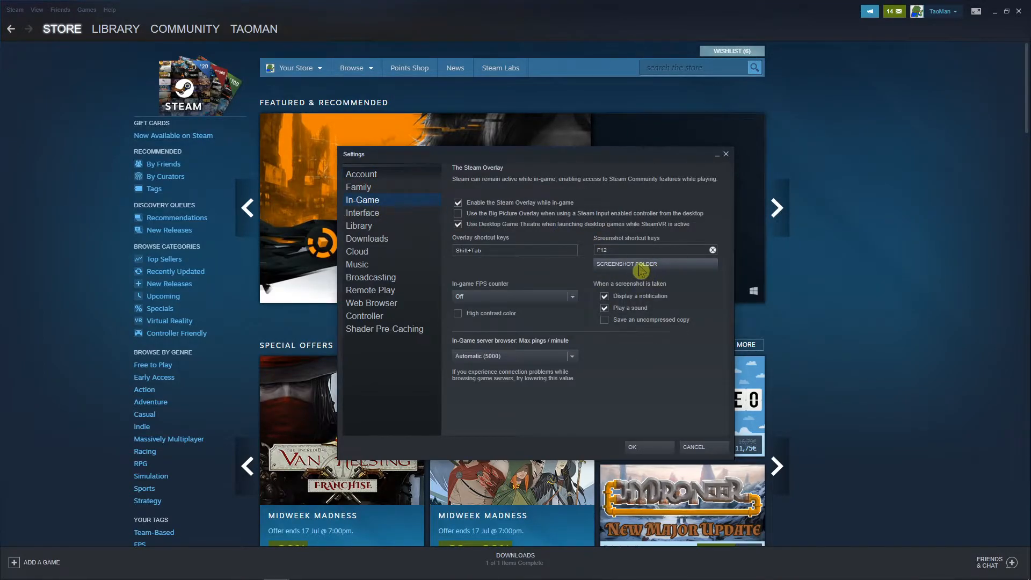
pyautogui.click(625, 265)
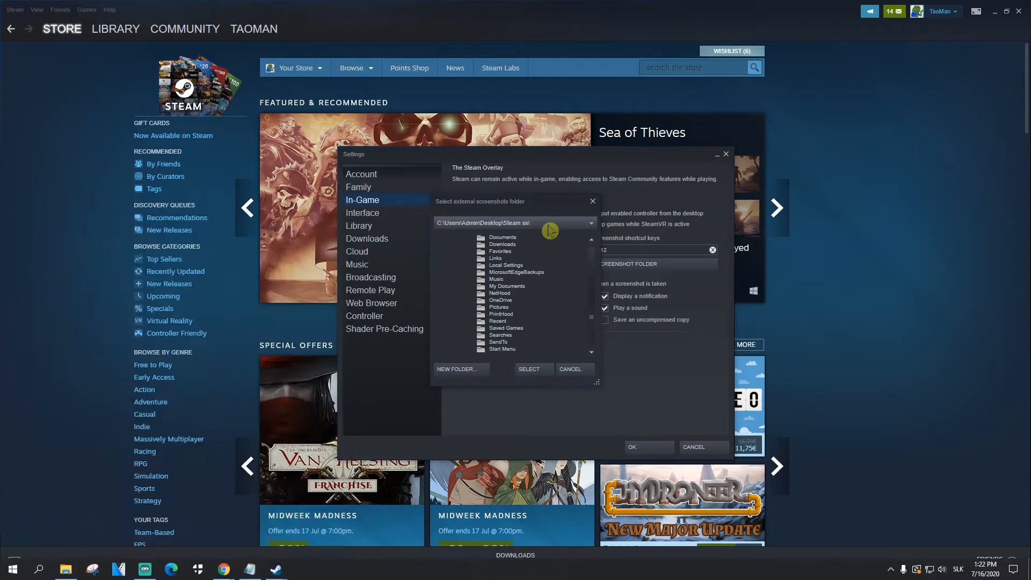
# Step: Find the 'steam ss' folder via Windows search and show it in File Explorer
pyautogui.write('steam ss')
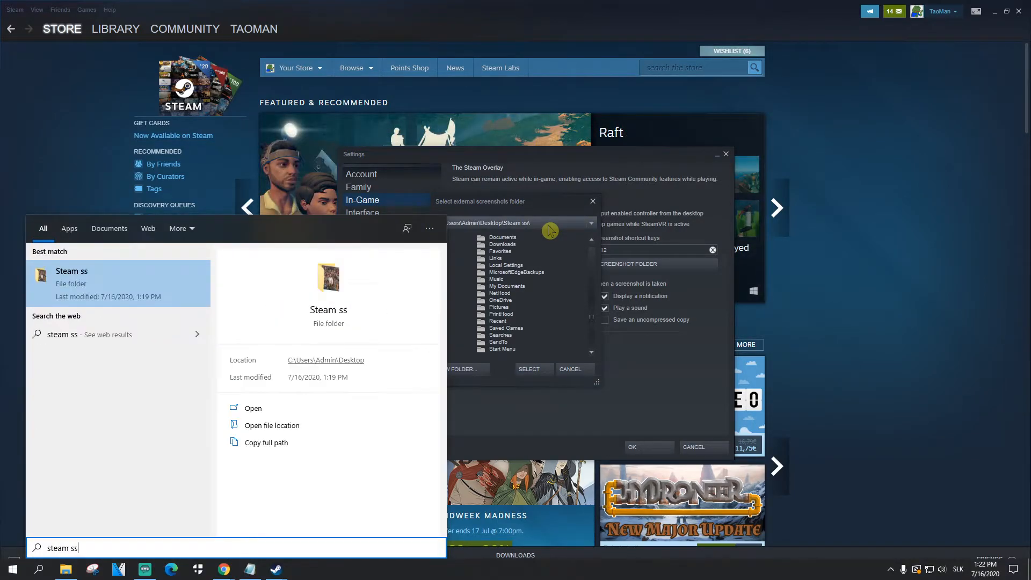
pyautogui.click(254, 408)
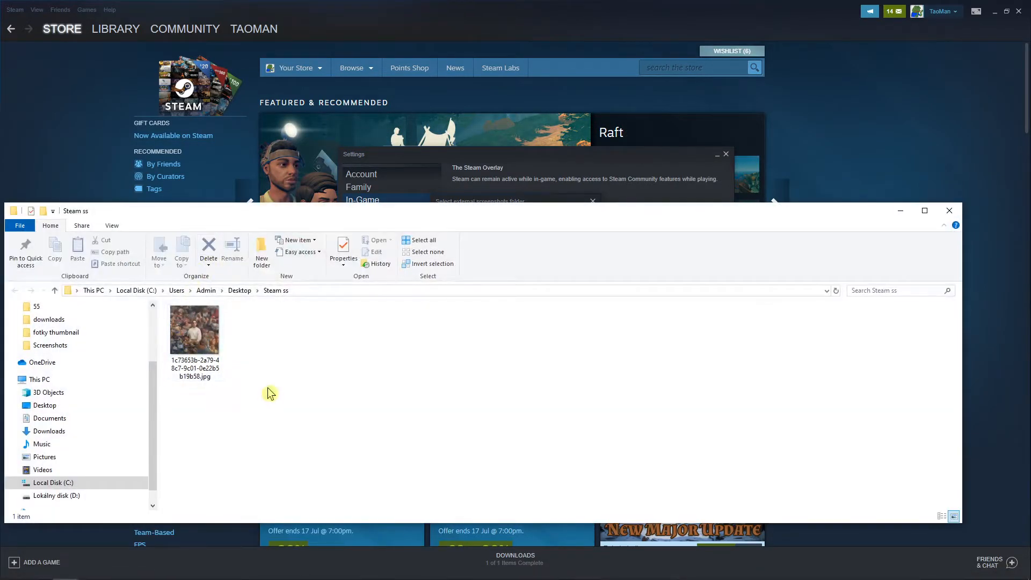